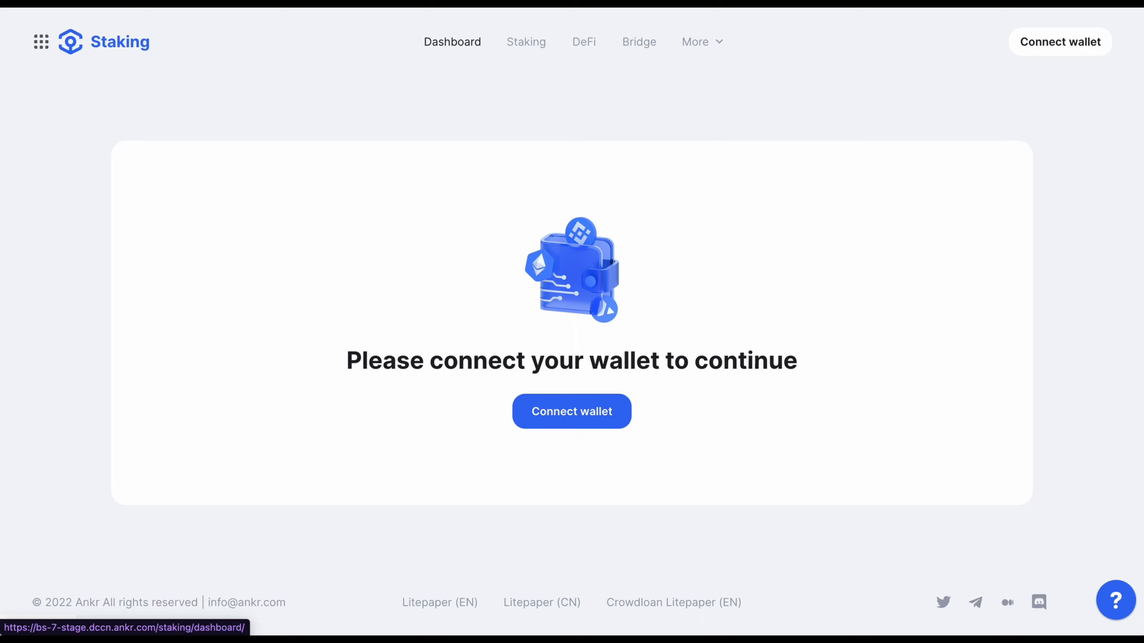
pyautogui.moveTo(716, 541)
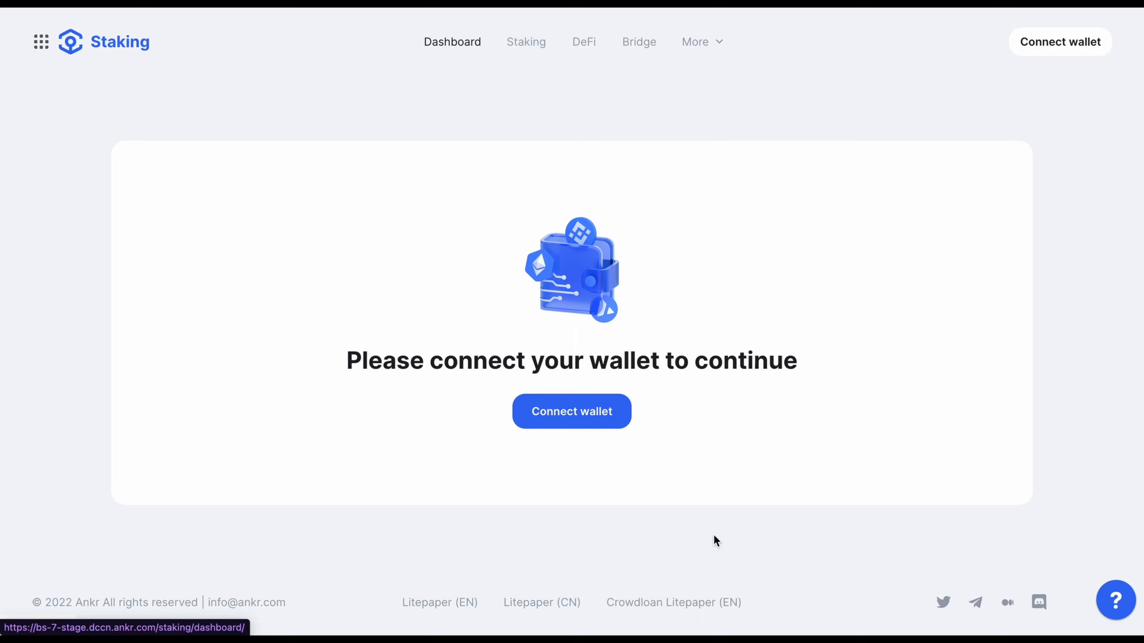
# Connect the MetaMask wallet so the My portfolio dashboard loads
pyautogui.click(570, 411)
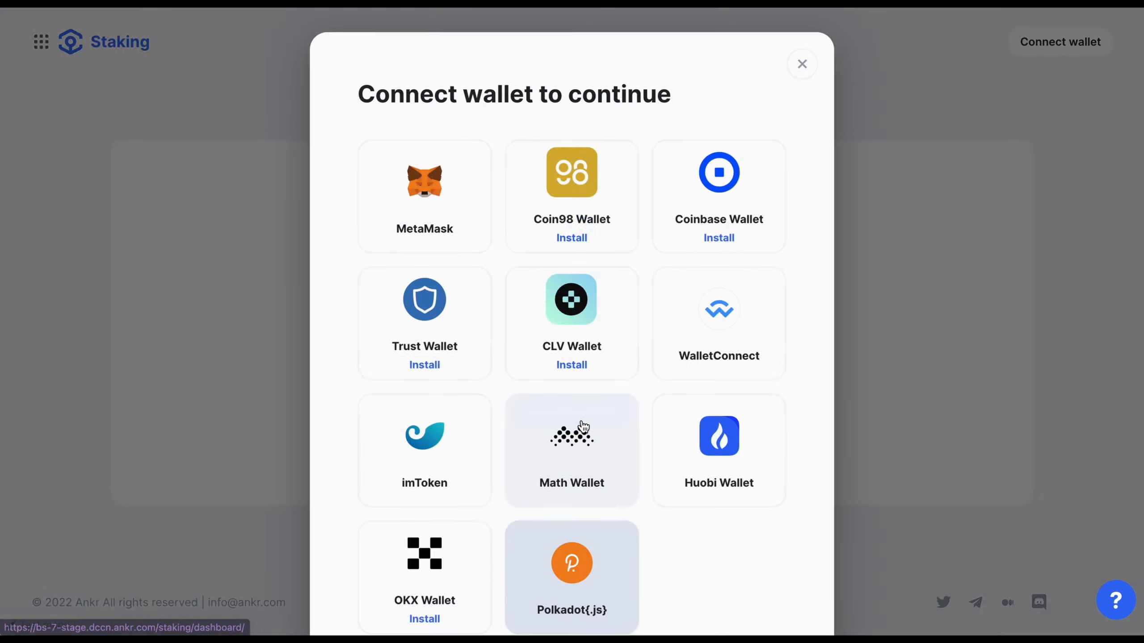
pyautogui.click(423, 195)
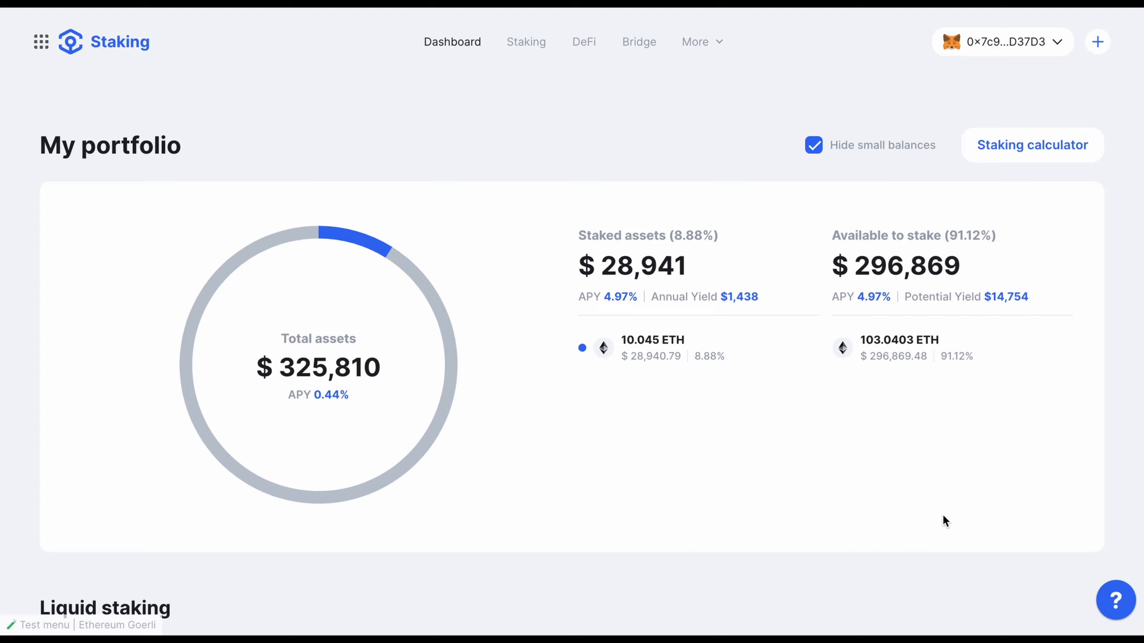
# Start unstaking from the ankrETH row under Liquid staking
pyautogui.scroll(-3)
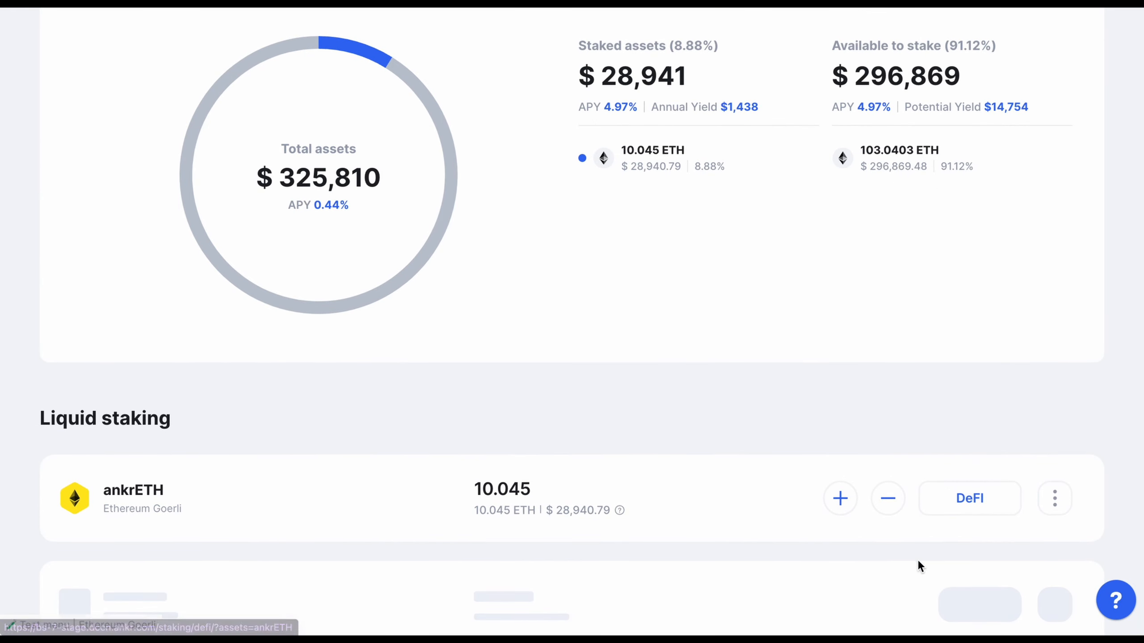
pyautogui.moveTo(840, 498)
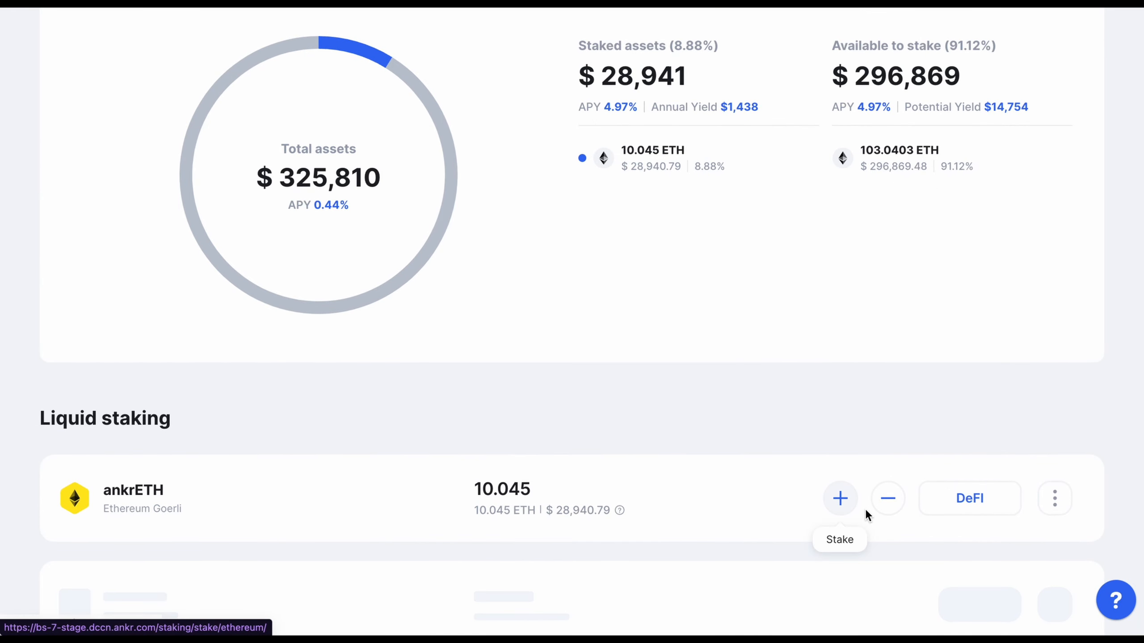
pyautogui.moveTo(887, 498)
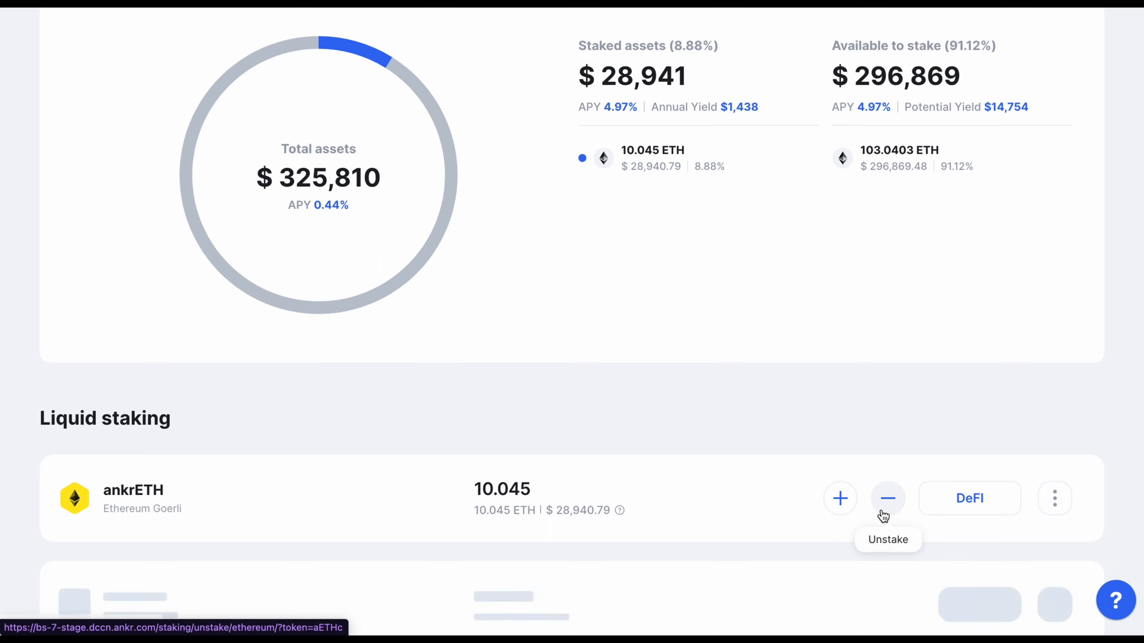
pyautogui.click(887, 498)
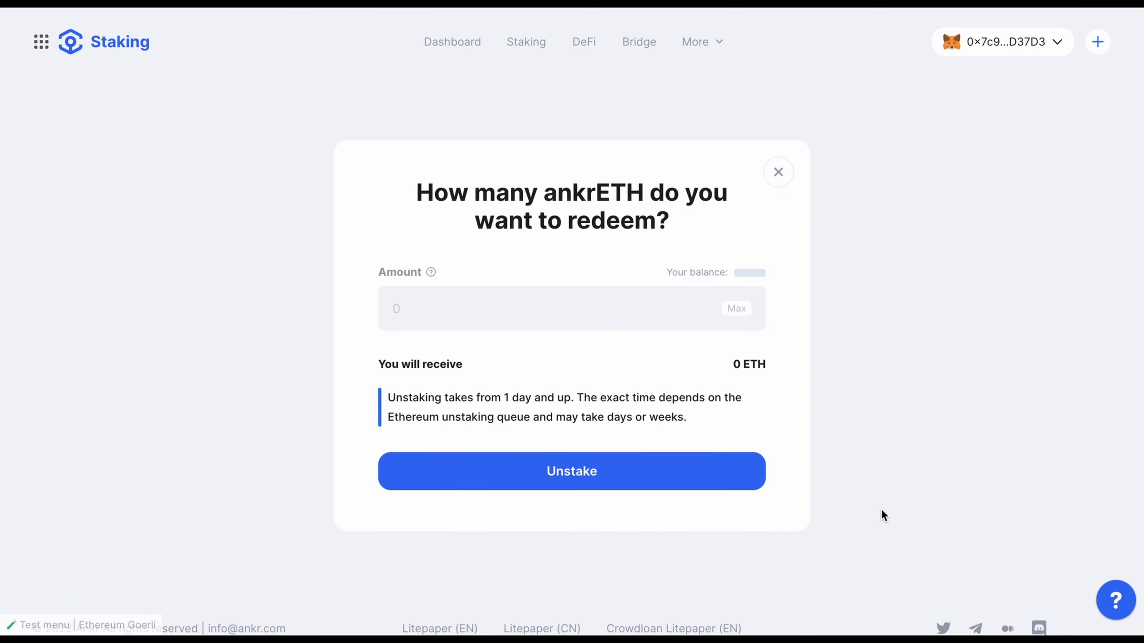
# Unstake 5.00 ankrETH and confirm the transaction in MetaMask
pyautogui.click(521, 307)
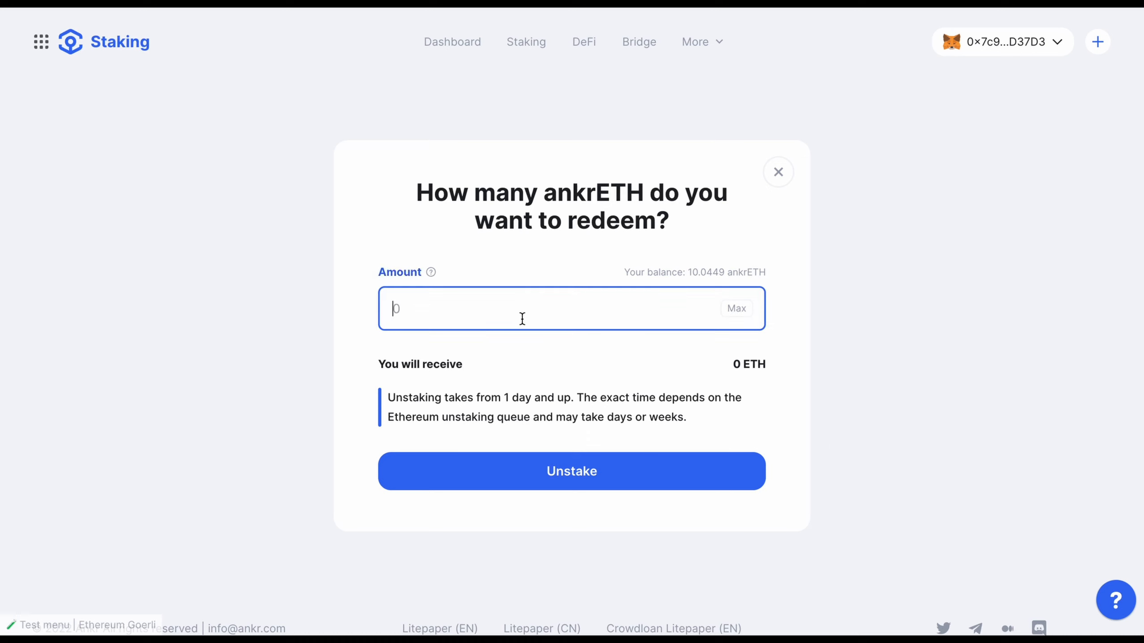
pyautogui.moveTo(923, 410)
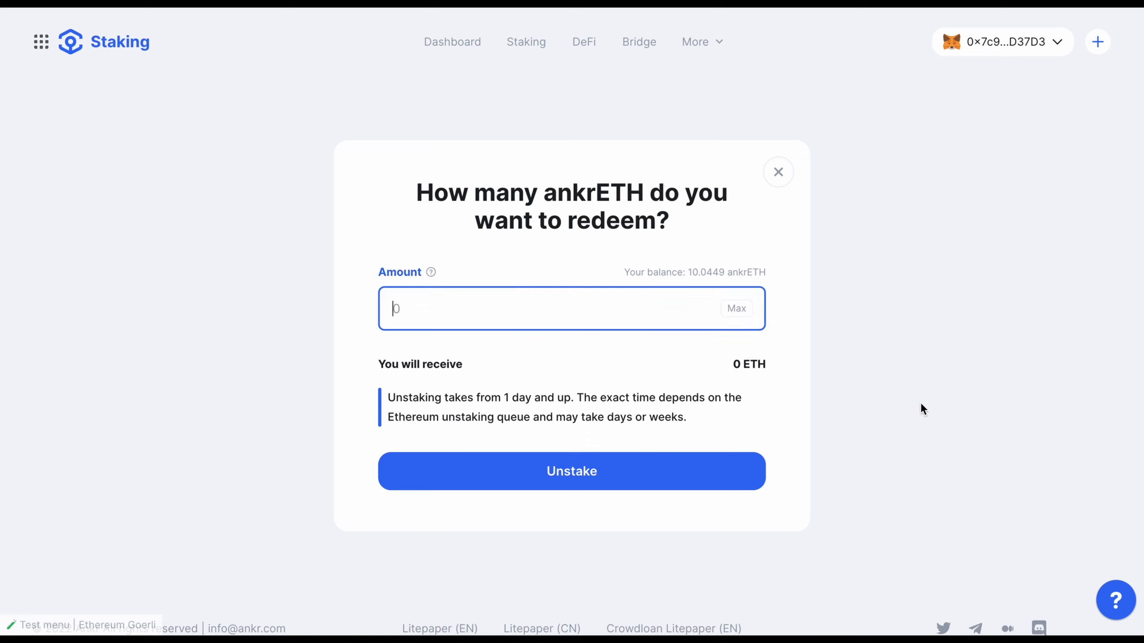
pyautogui.write('5.0')
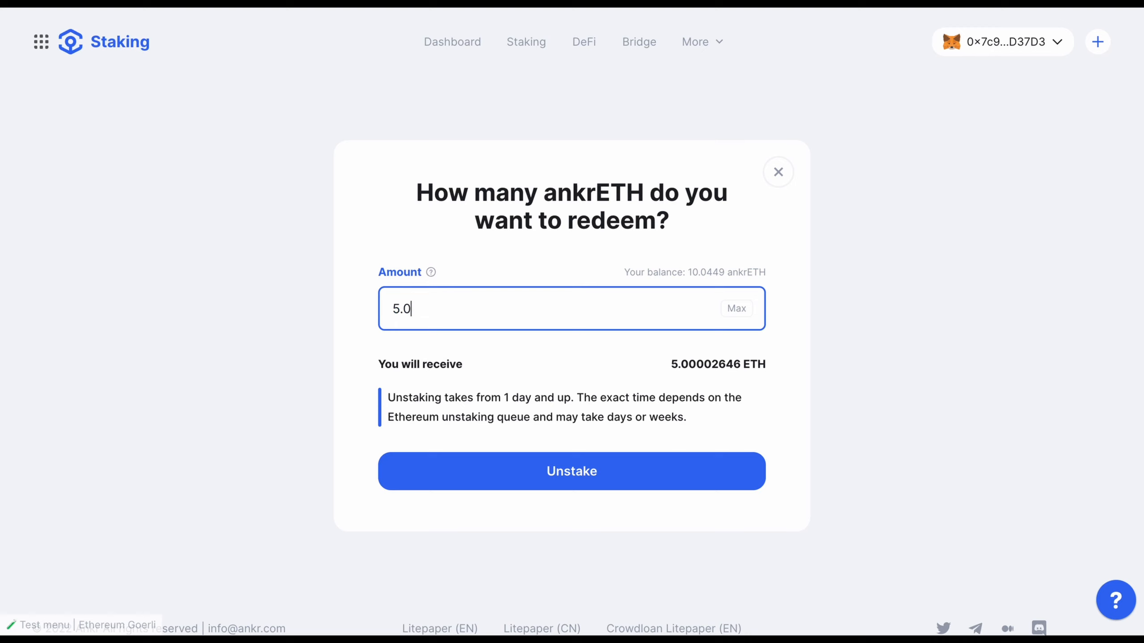
pyautogui.write('0')
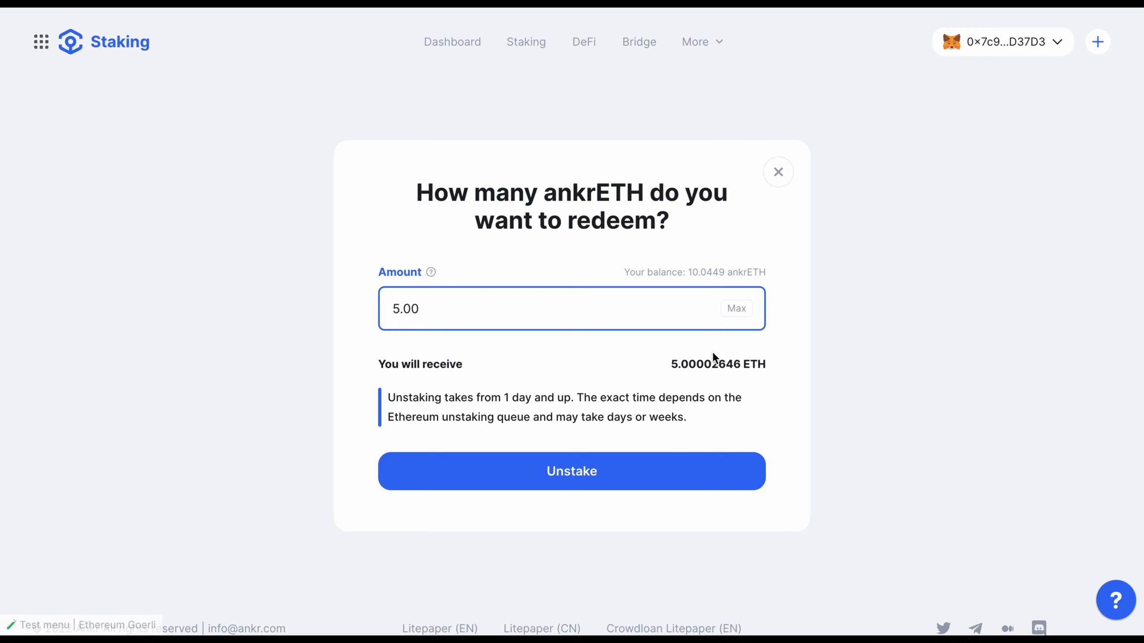
pyautogui.moveTo(670, 487)
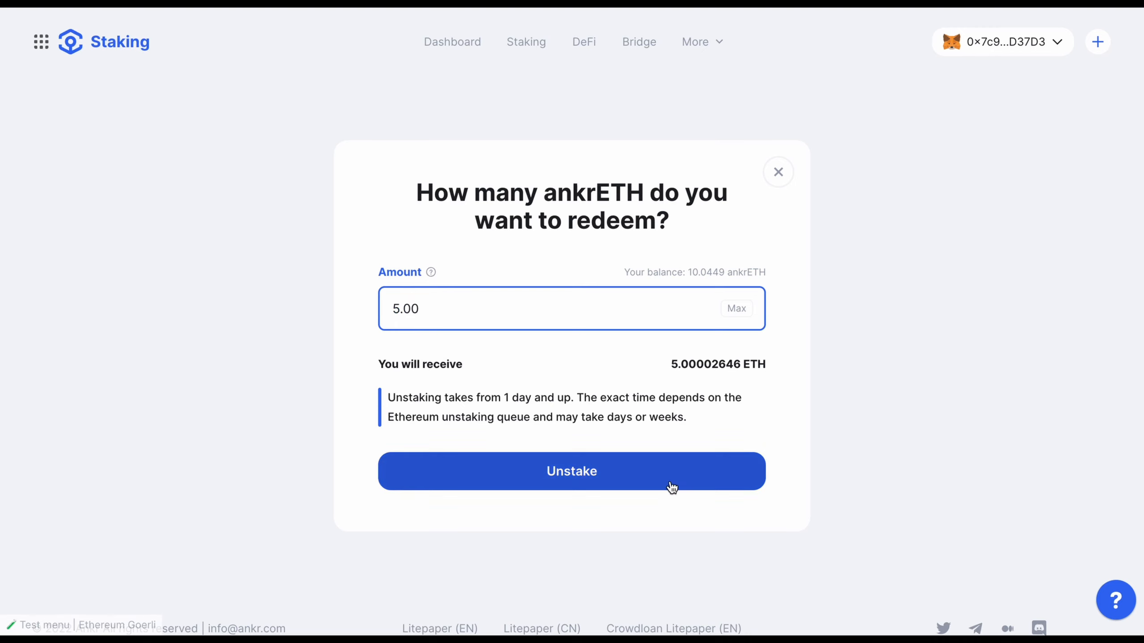
pyautogui.click(571, 471)
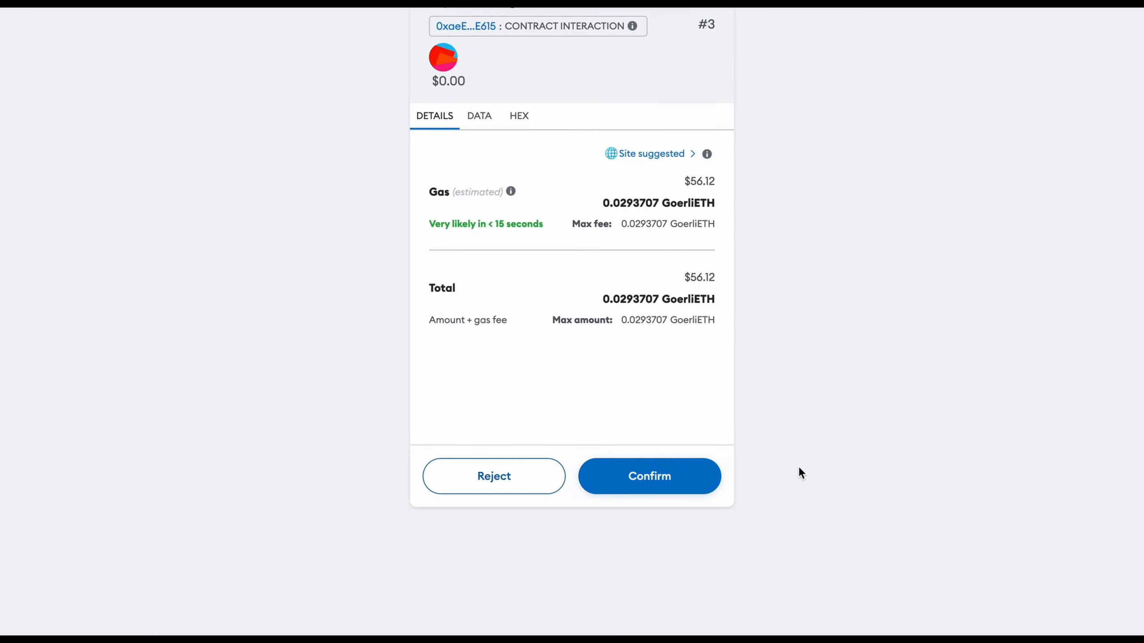
pyautogui.moveTo(666, 489)
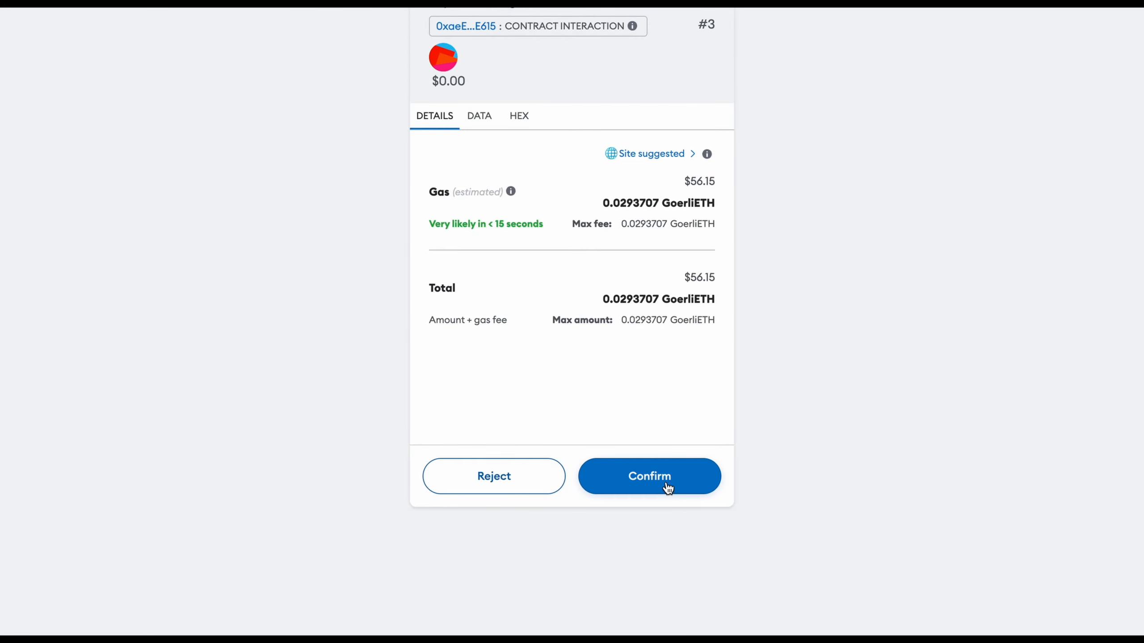
pyautogui.click(649, 476)
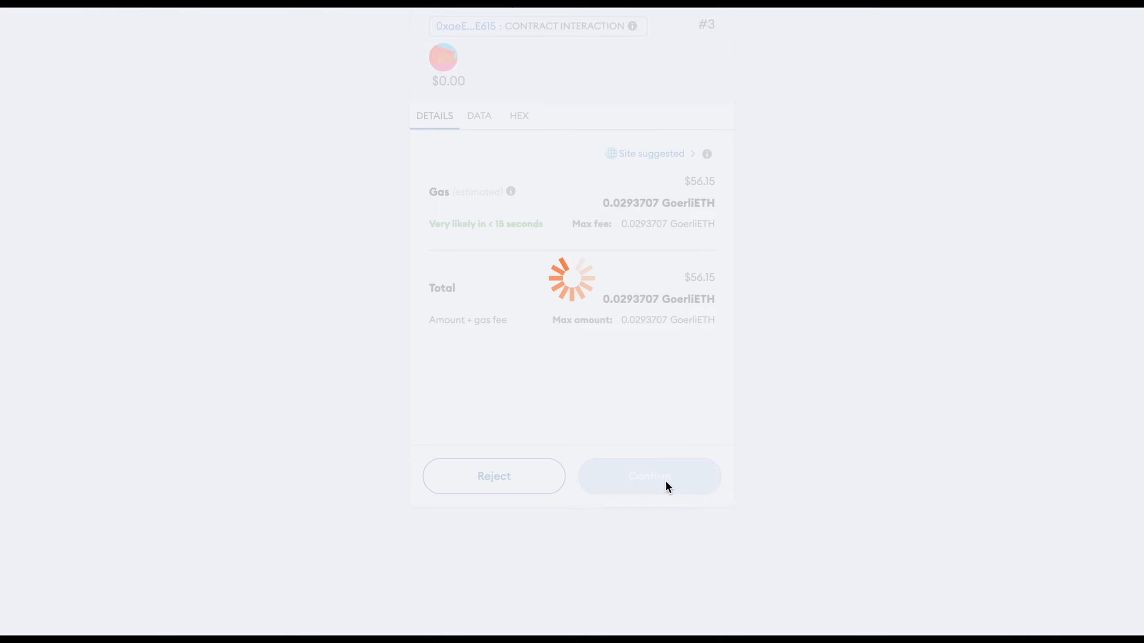
pyautogui.click(649, 476)
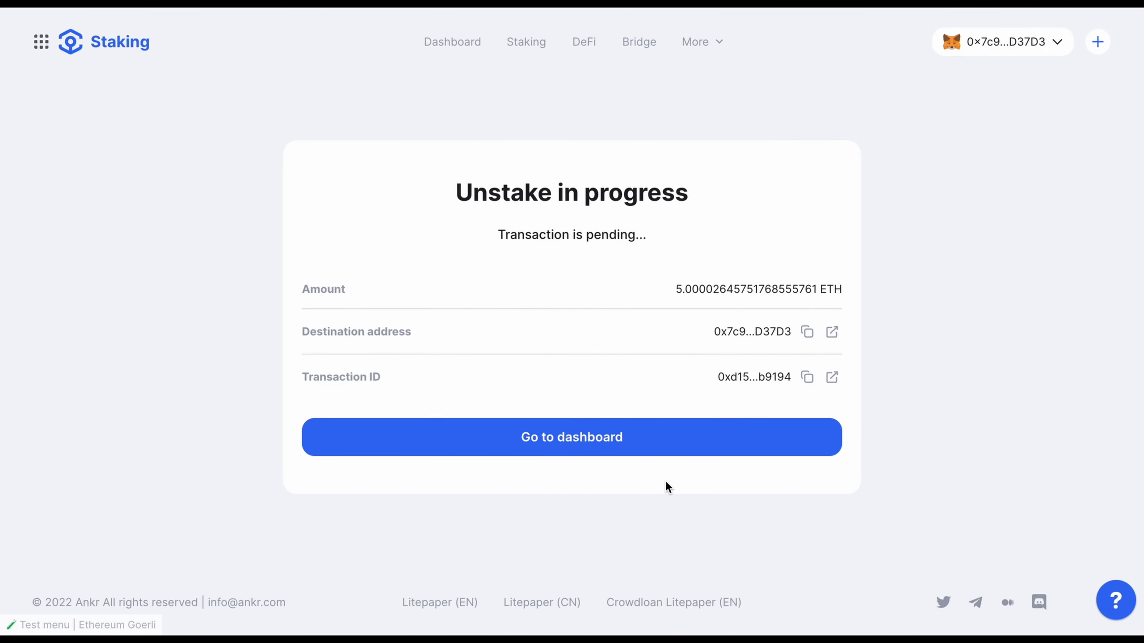
pyautogui.moveTo(744, 255)
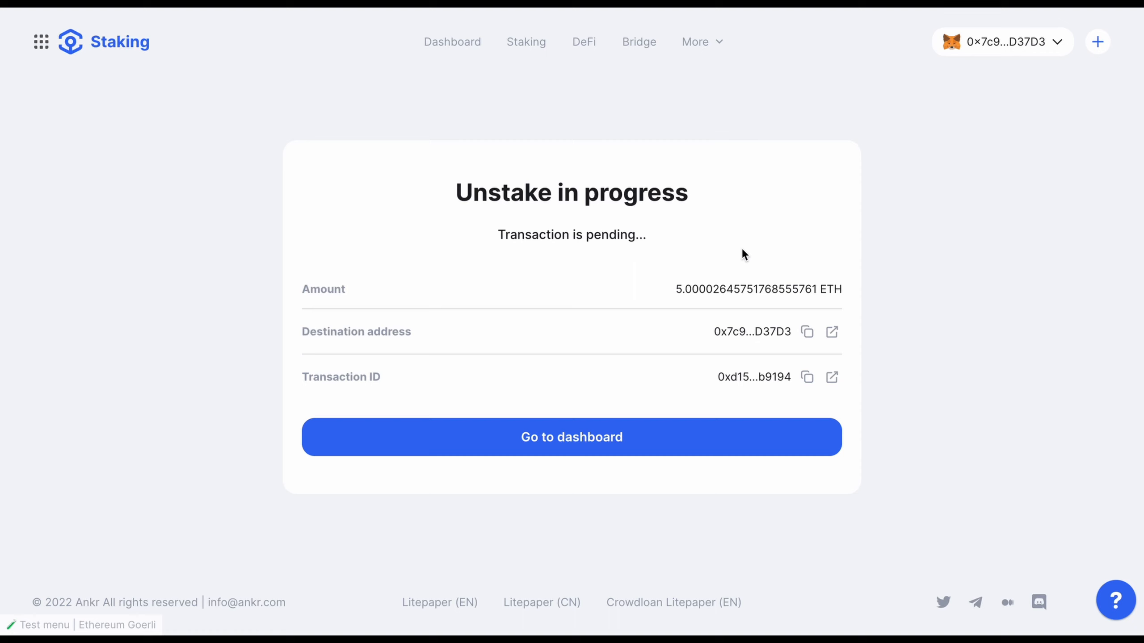
pyautogui.moveTo(907, 375)
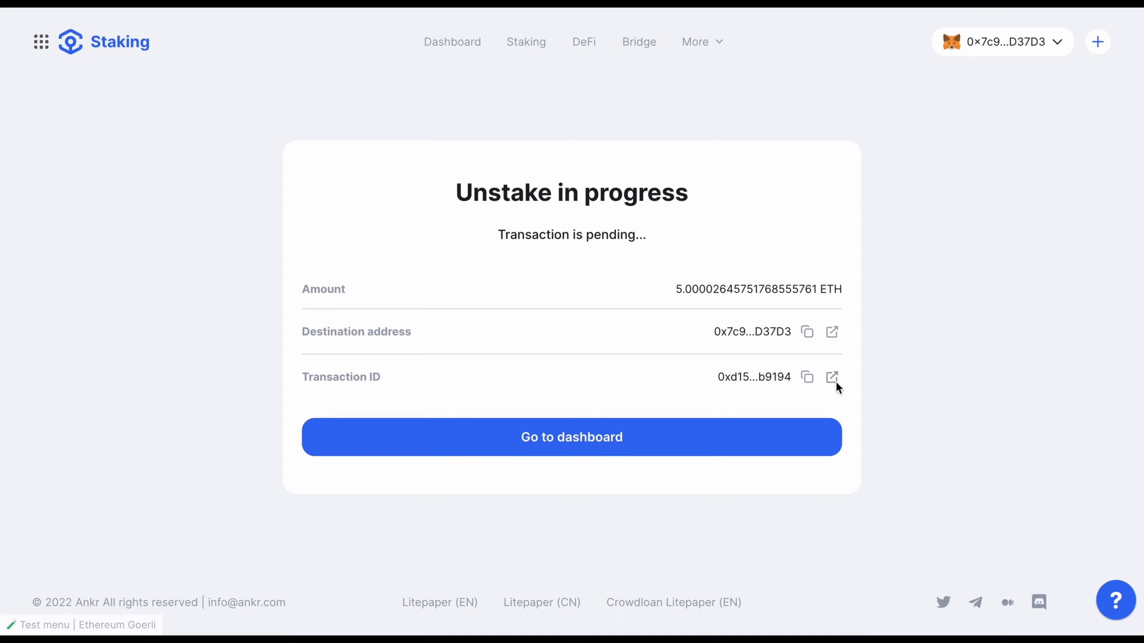
pyautogui.click(832, 377)
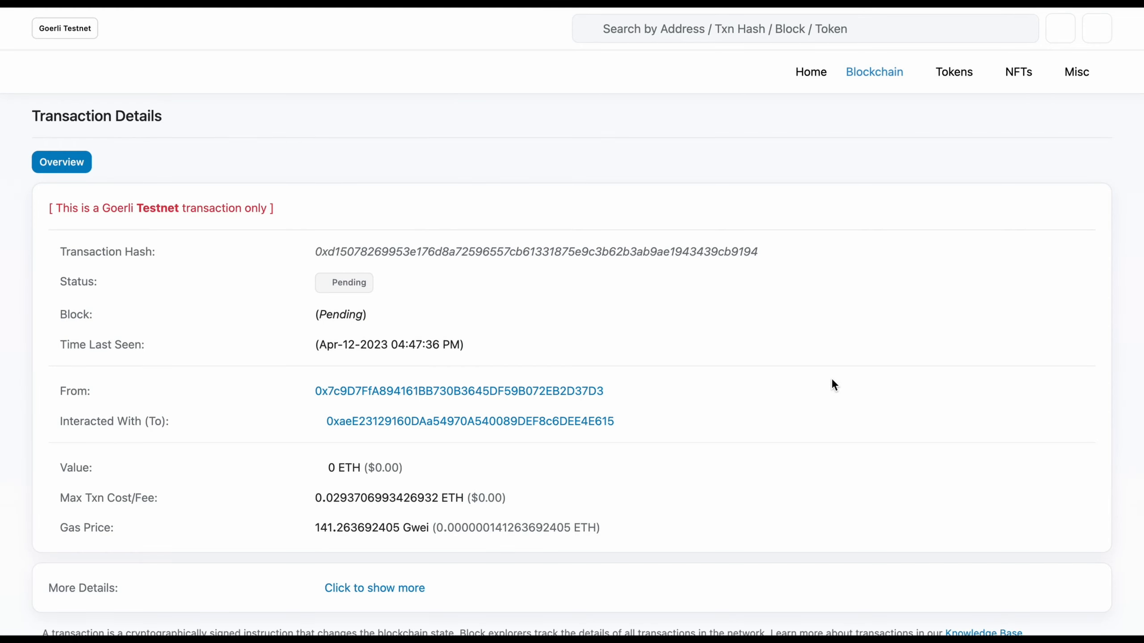
pyautogui.scroll(-3)
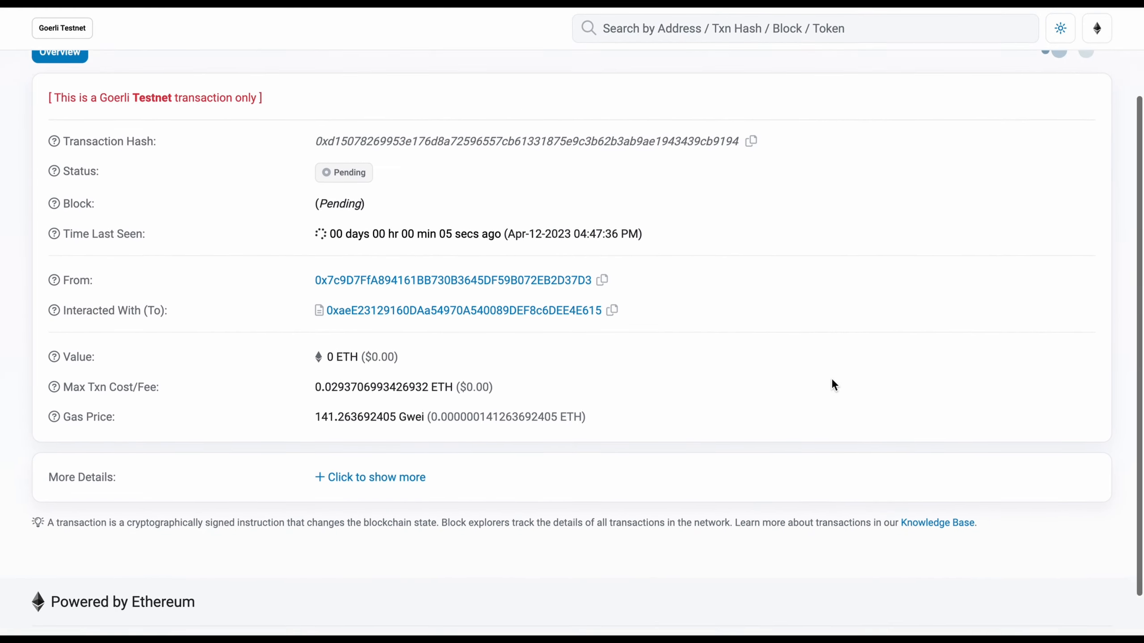
pyautogui.scroll(3)
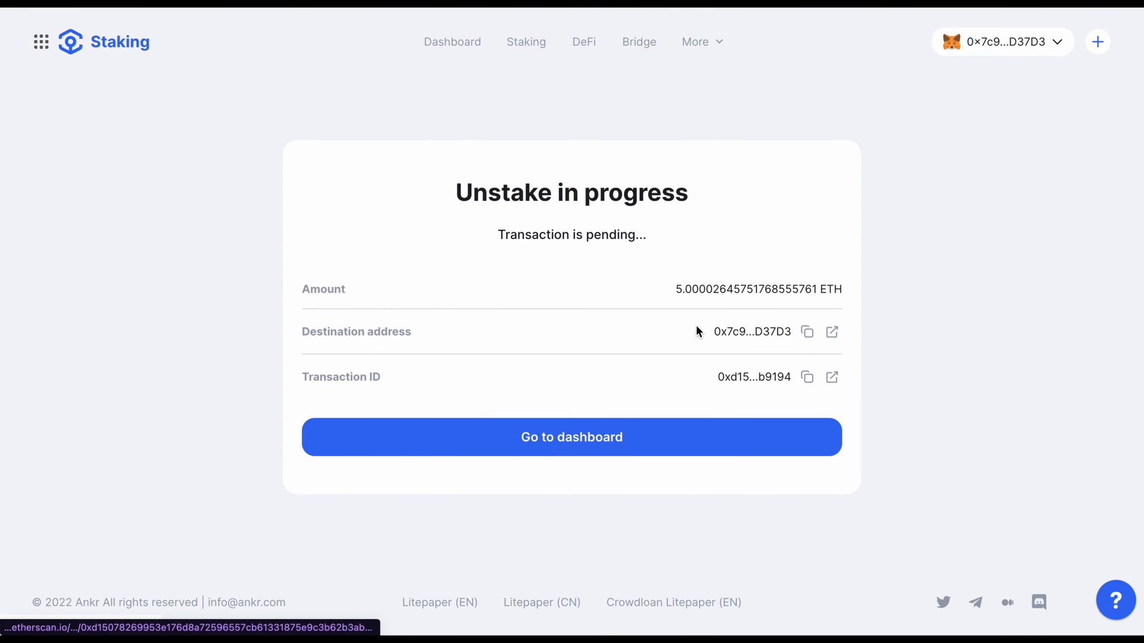
pyautogui.moveTo(601, 455)
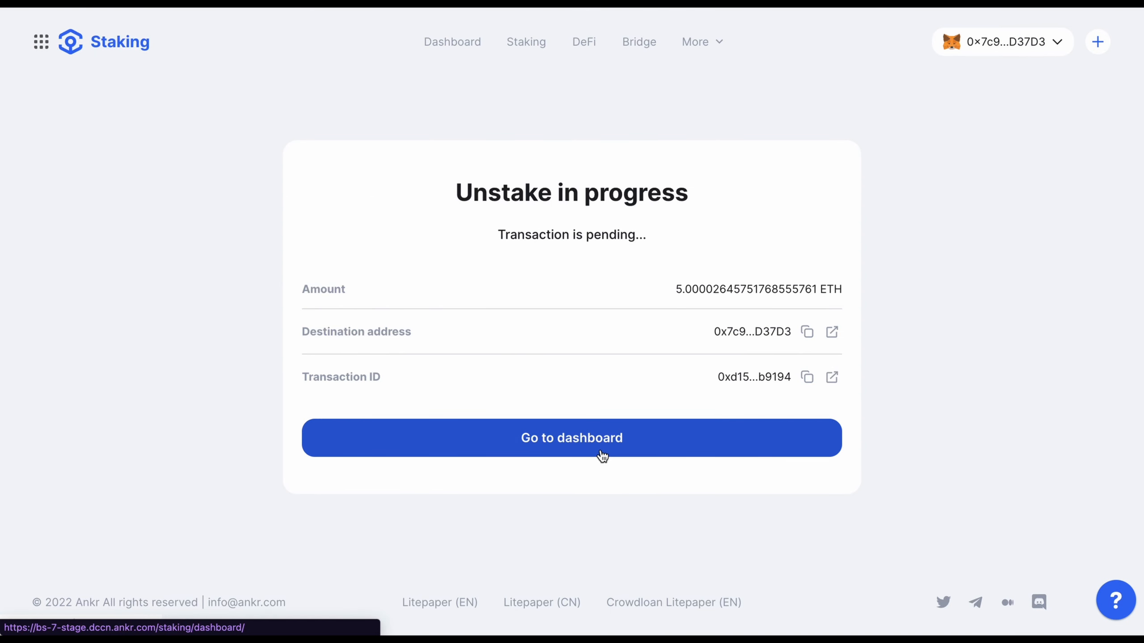
# Go back to the dashboard and view the ankrETH row's Pending unstake label
pyautogui.click(571, 438)
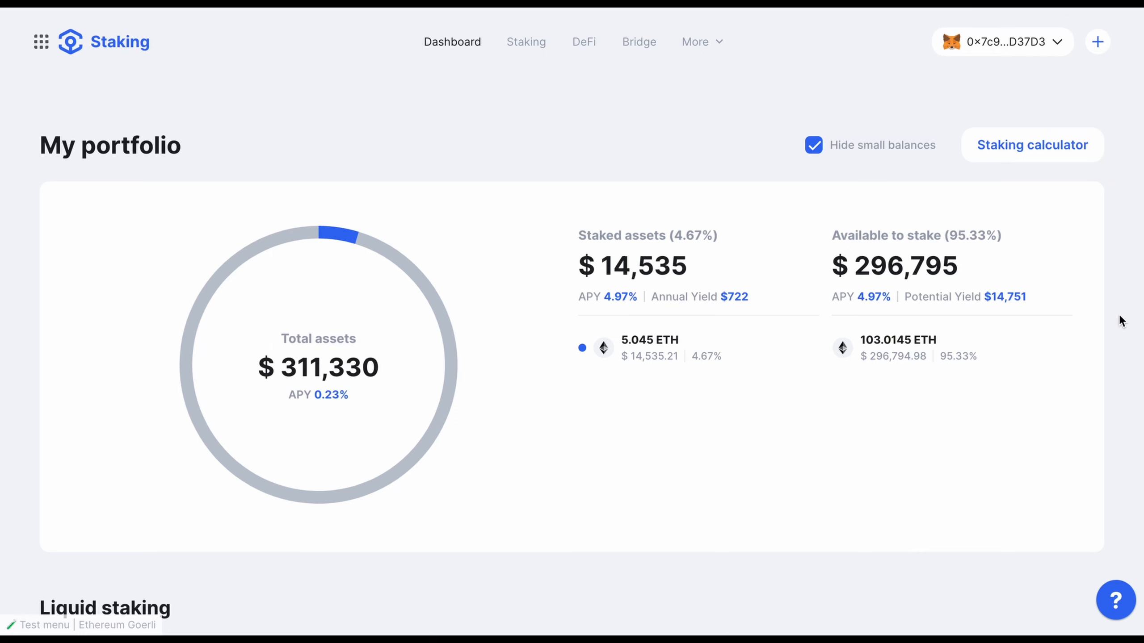
pyautogui.scroll(-3)
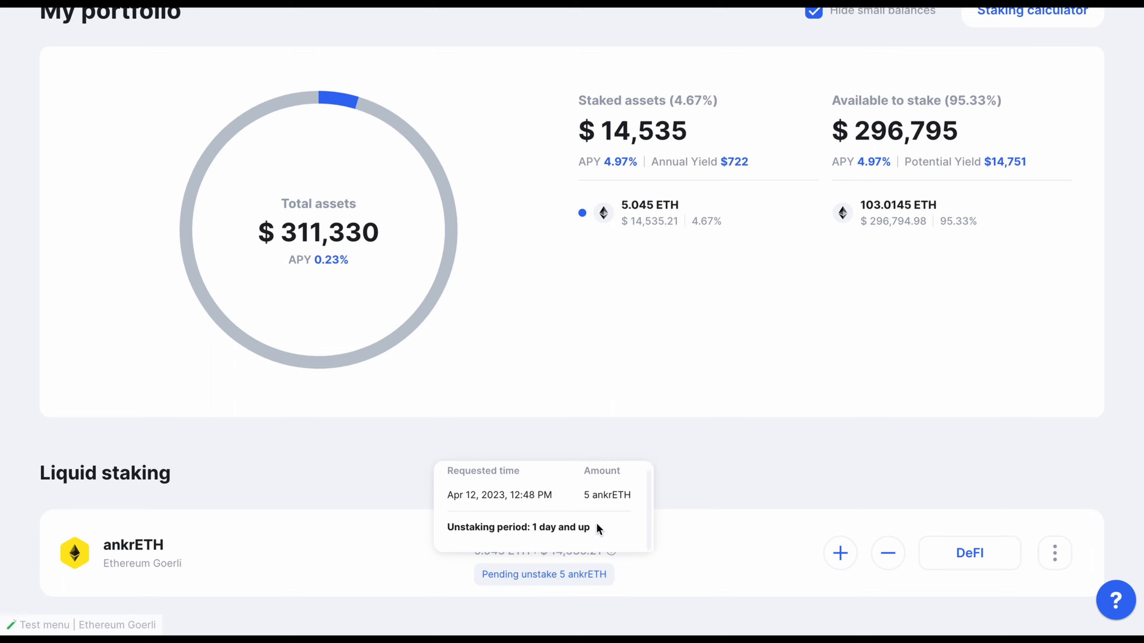
pyautogui.moveTo(735, 489)
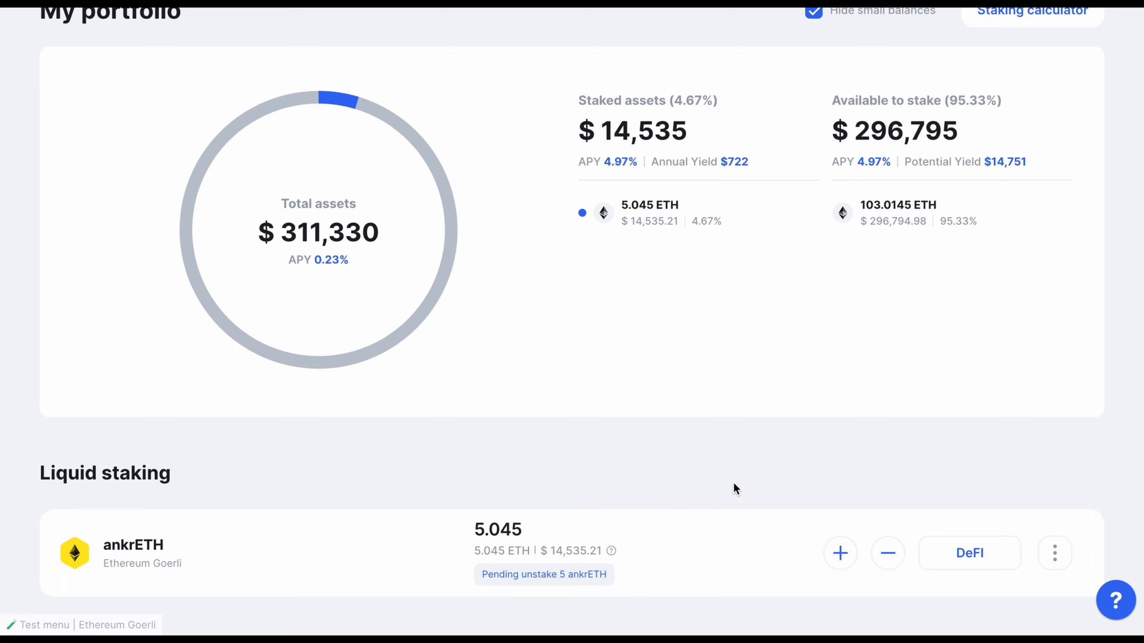